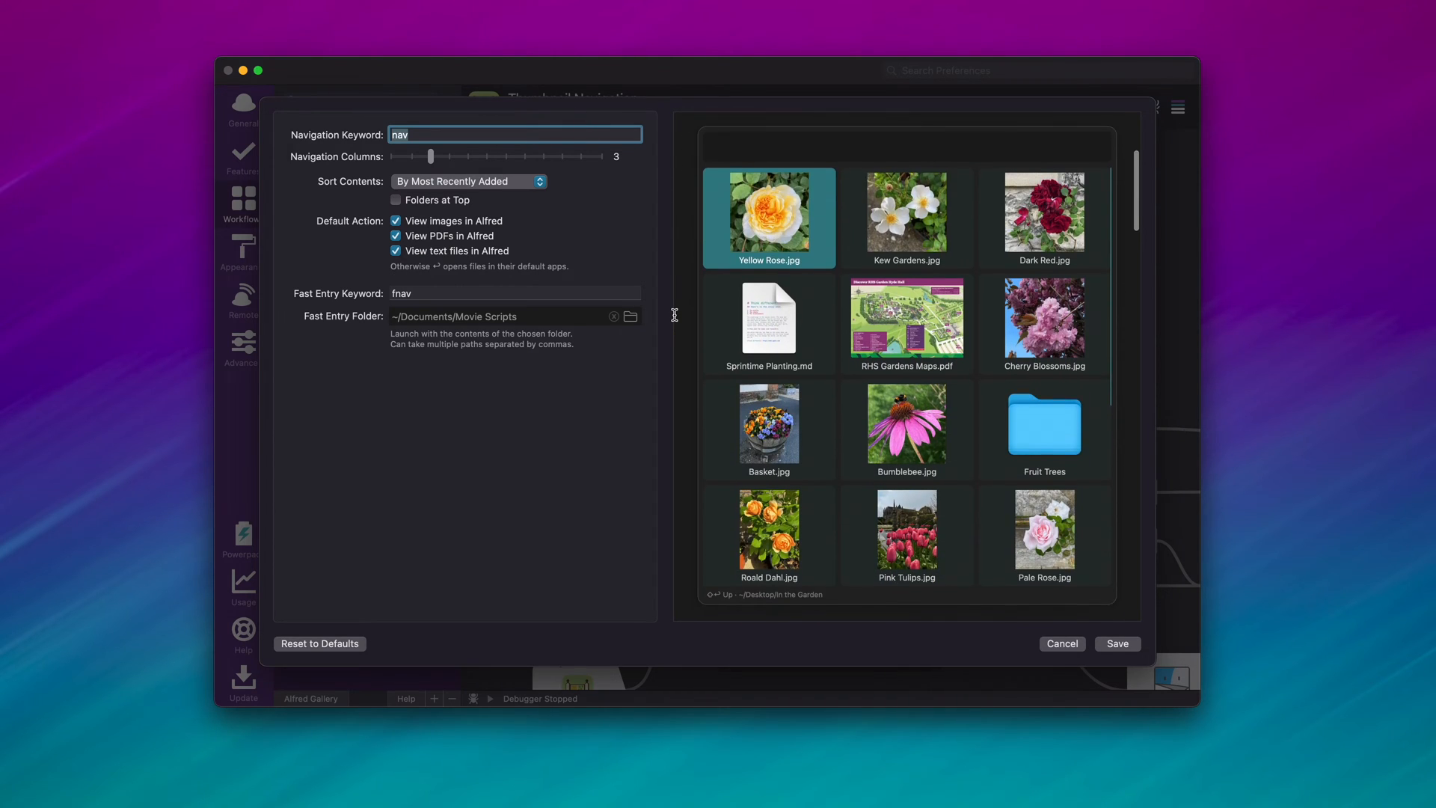
Step: Scroll the workflow's usage preview, then close it to view the Alfred 5.5 change log
{"action": "scroll", "scroll_direction": "down", "scroll_amount": 3}
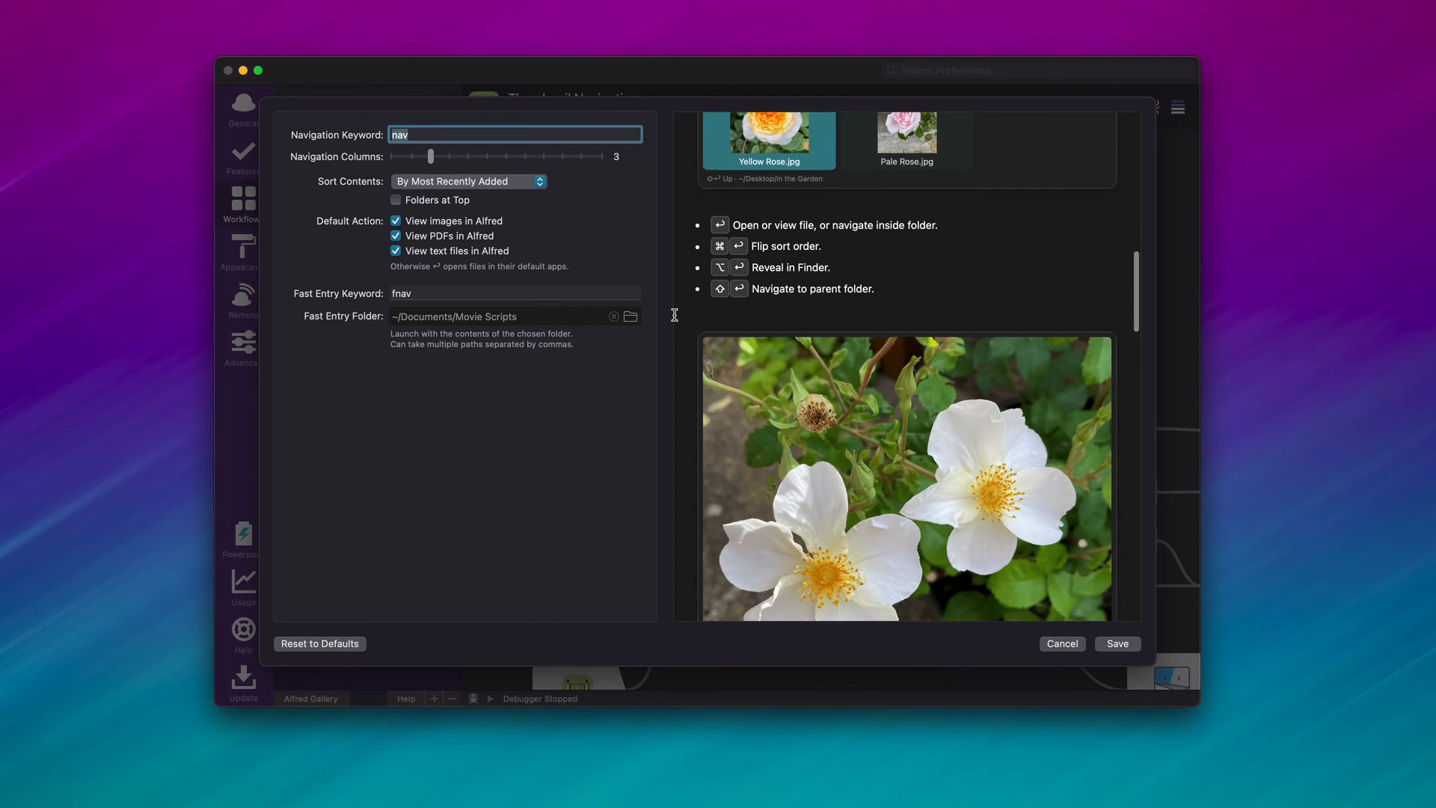
{"action": "scroll", "scroll_direction": "down", "scroll_amount": 3}
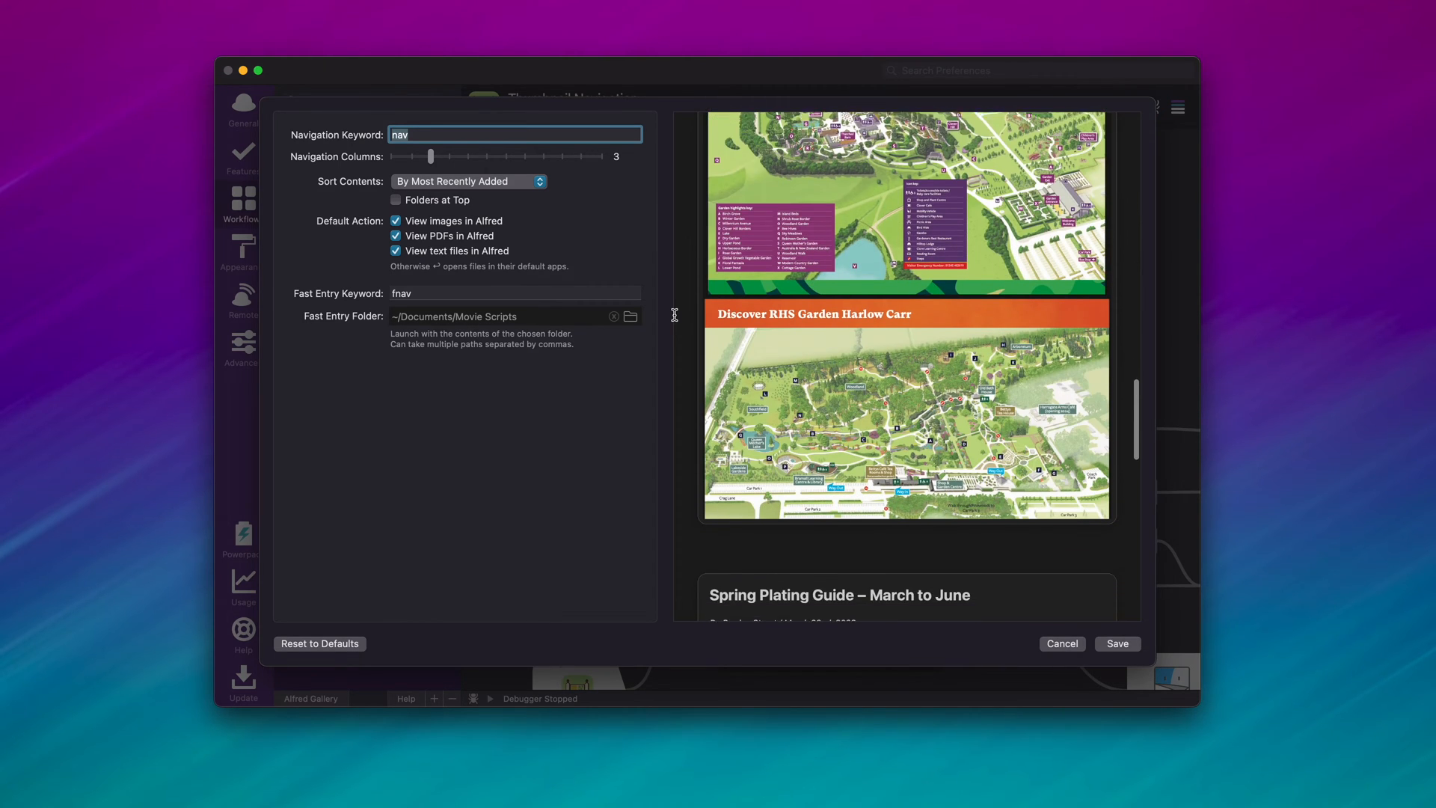
{"action": "left_click", "coordinate": [243, 677]}
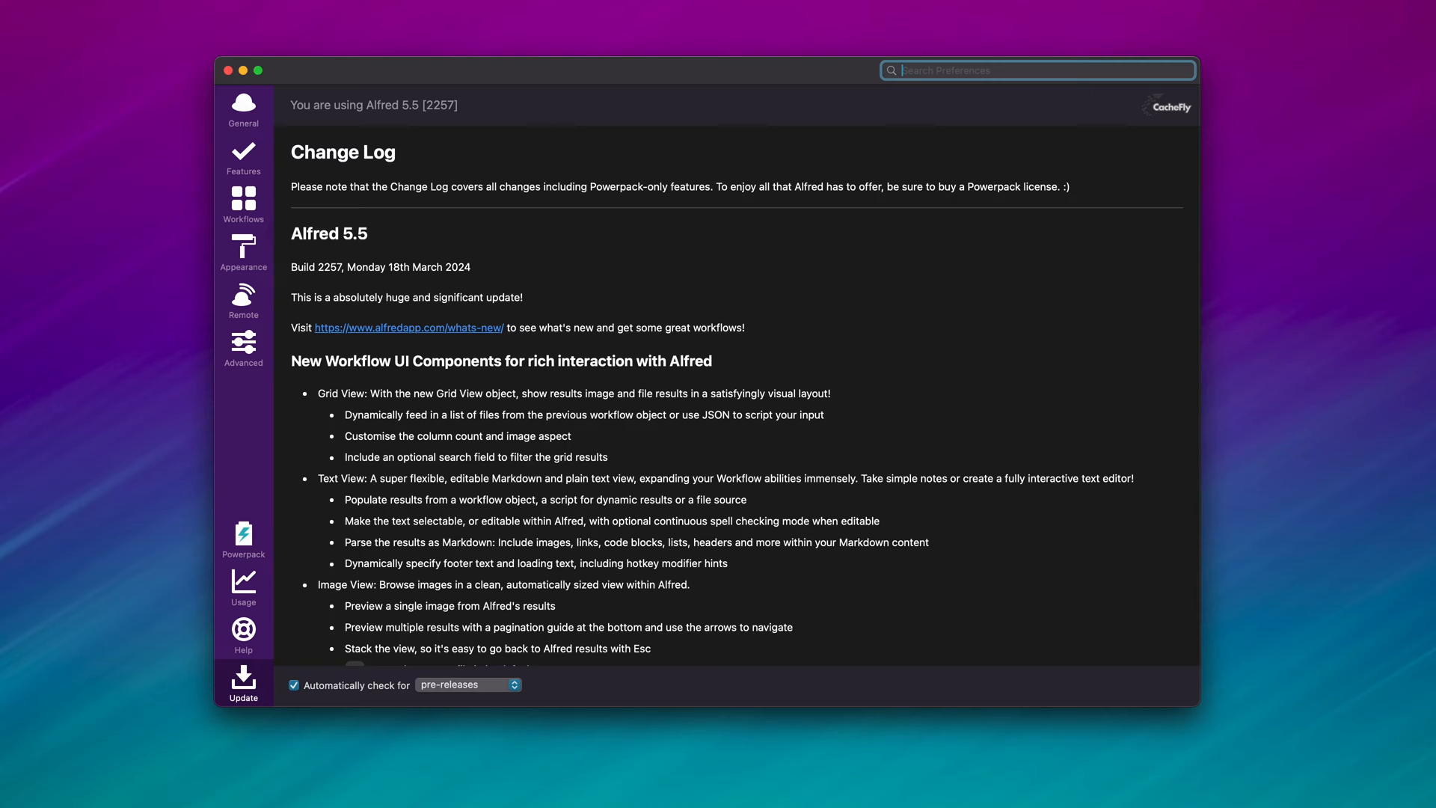
{"action": "mouse_move", "coordinate": [458, 174]}
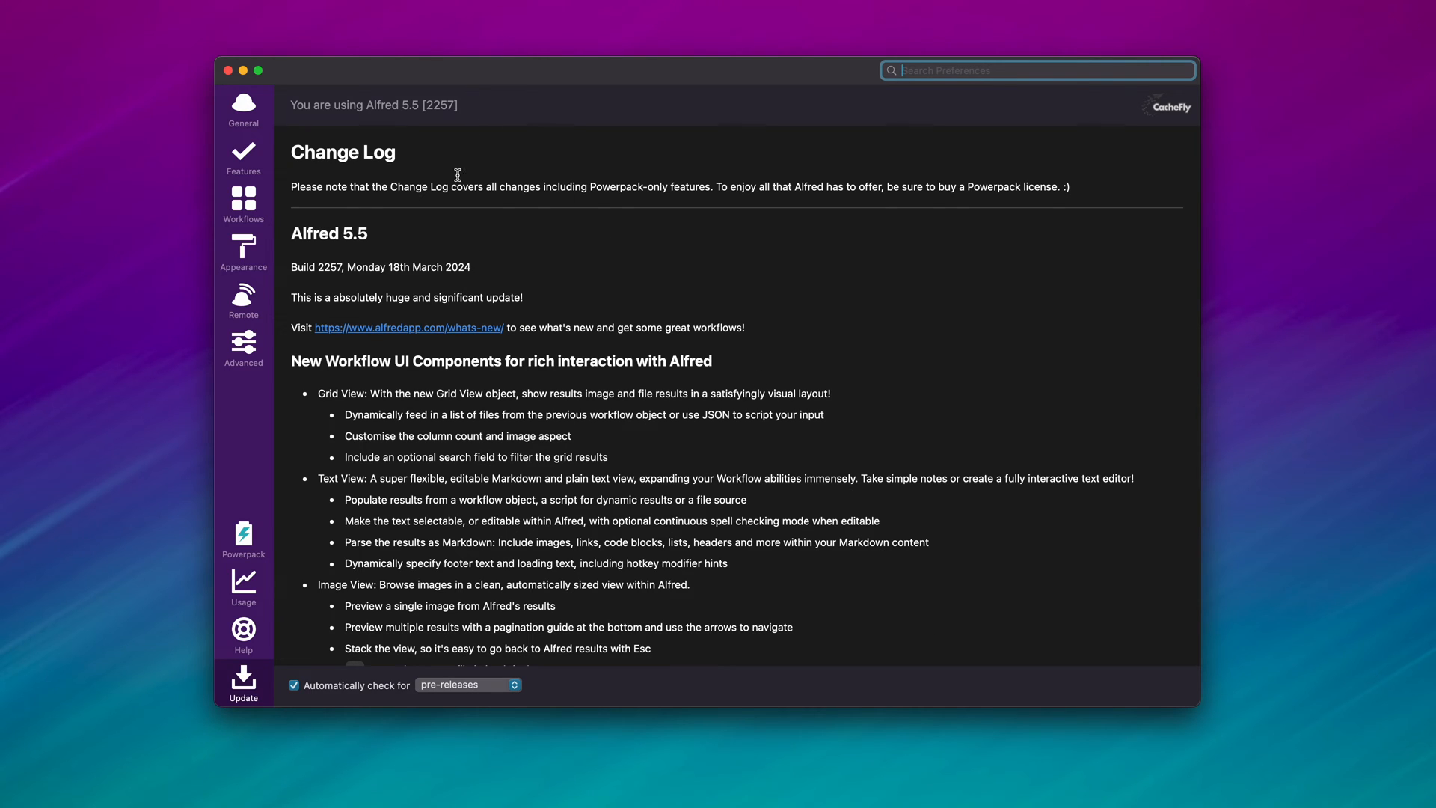
Step: Install Thumbnail Navigation from the Gallery page, allowing the website to open Alfred 5
{"action": "left_click", "coordinate": [243, 540]}
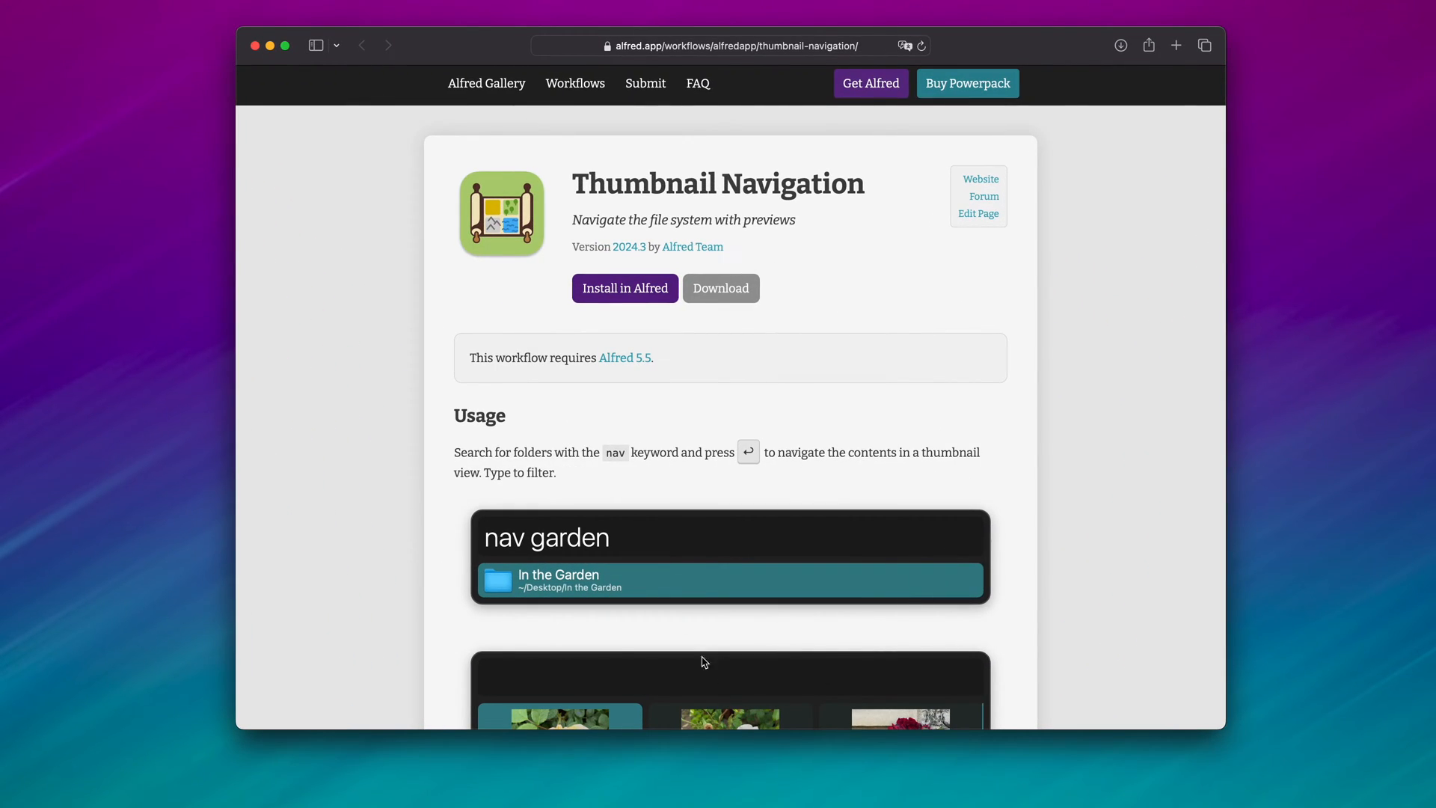
{"action": "left_click", "coordinate": [625, 288]}
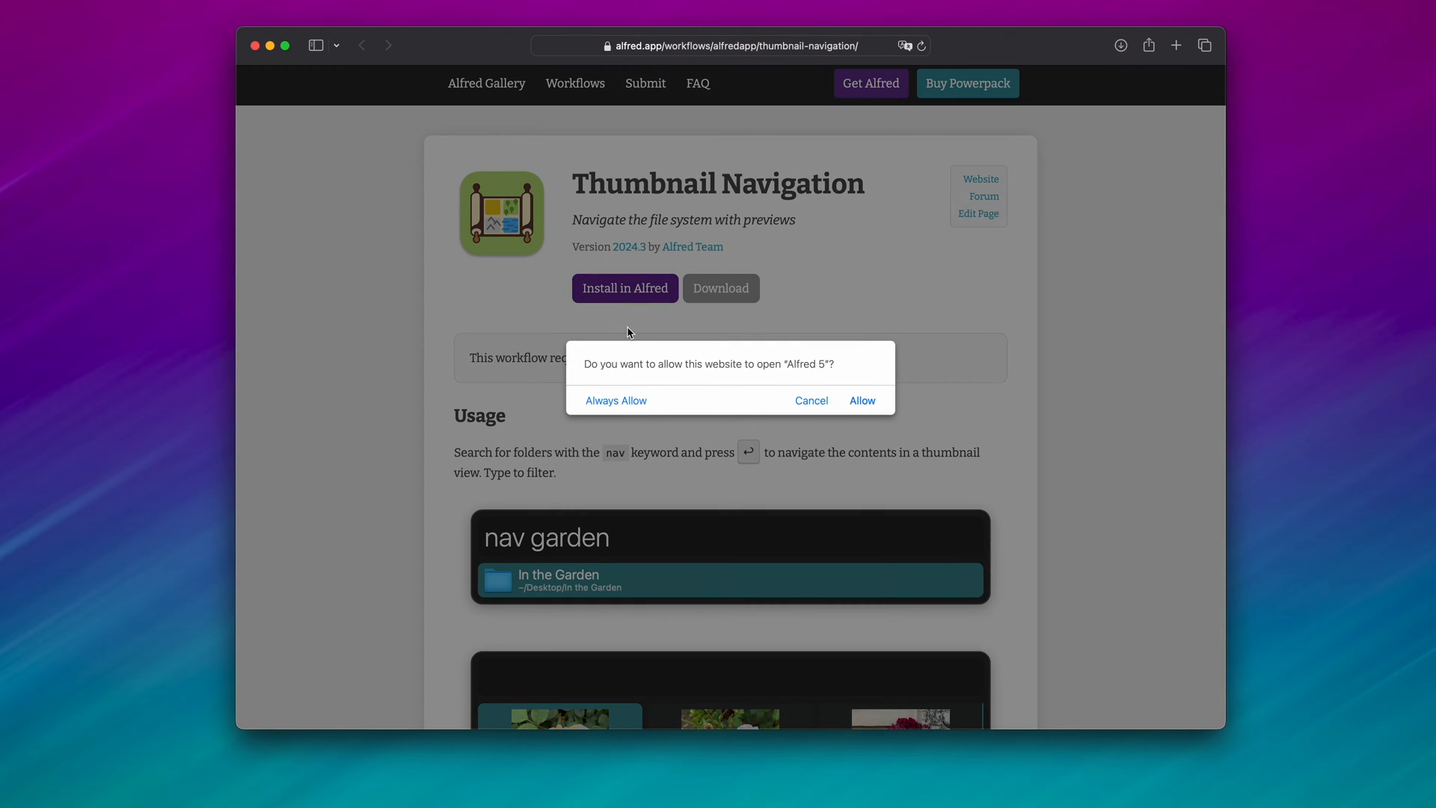
{"action": "left_click", "coordinate": [861, 400]}
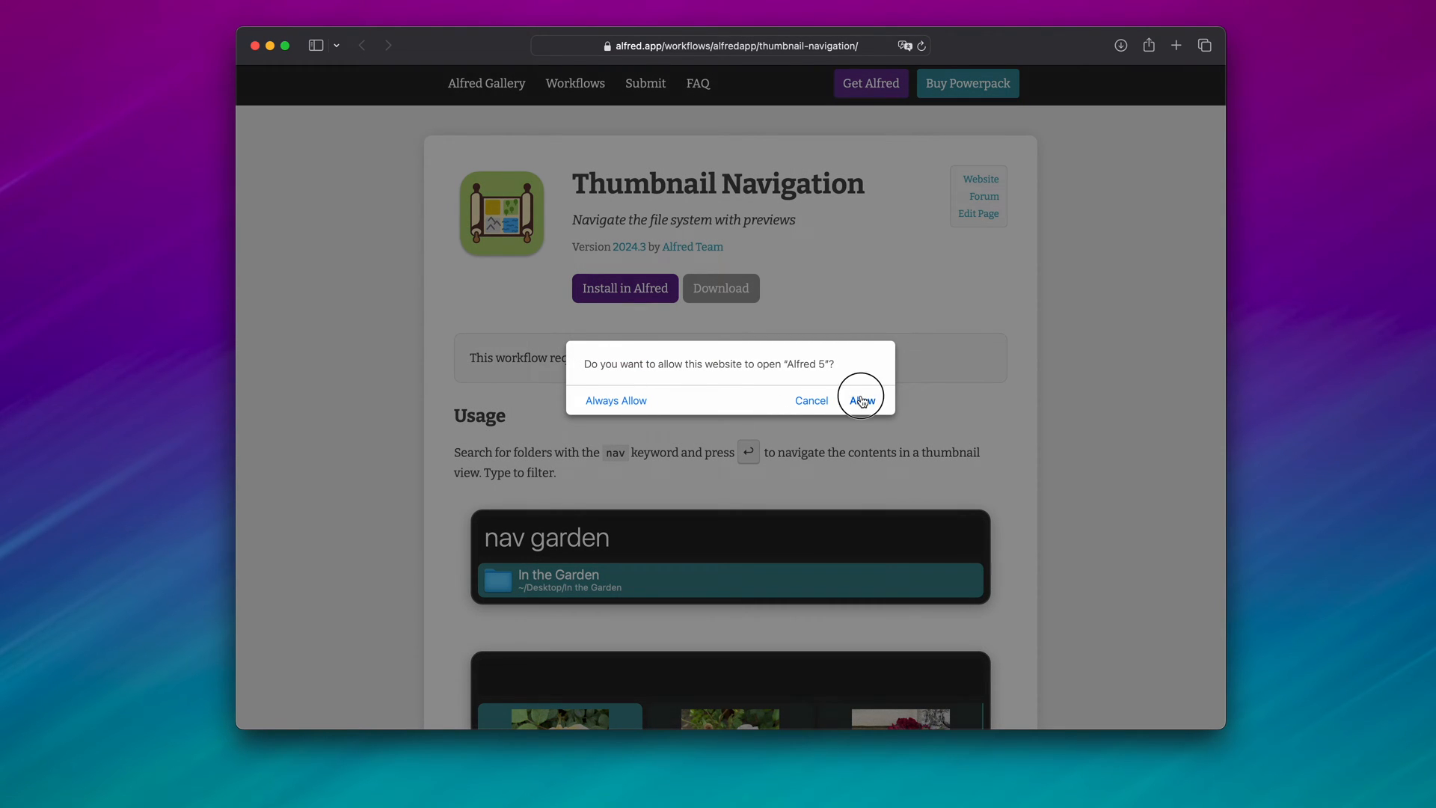
{"action": "left_click", "coordinate": [860, 400]}
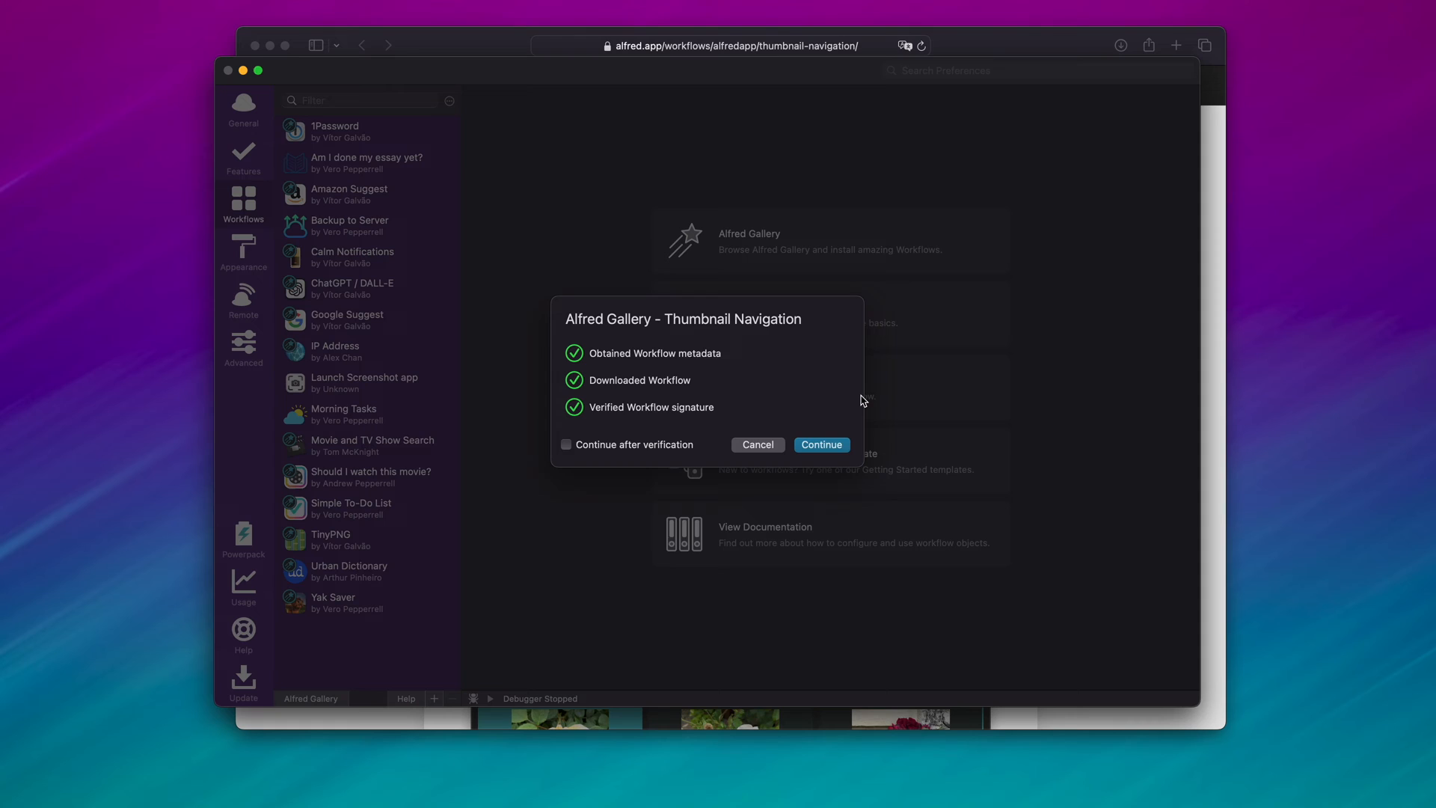
Step: Continue past the Gallery verification dialog to the import sheet
{"action": "left_click", "coordinate": [821, 444]}
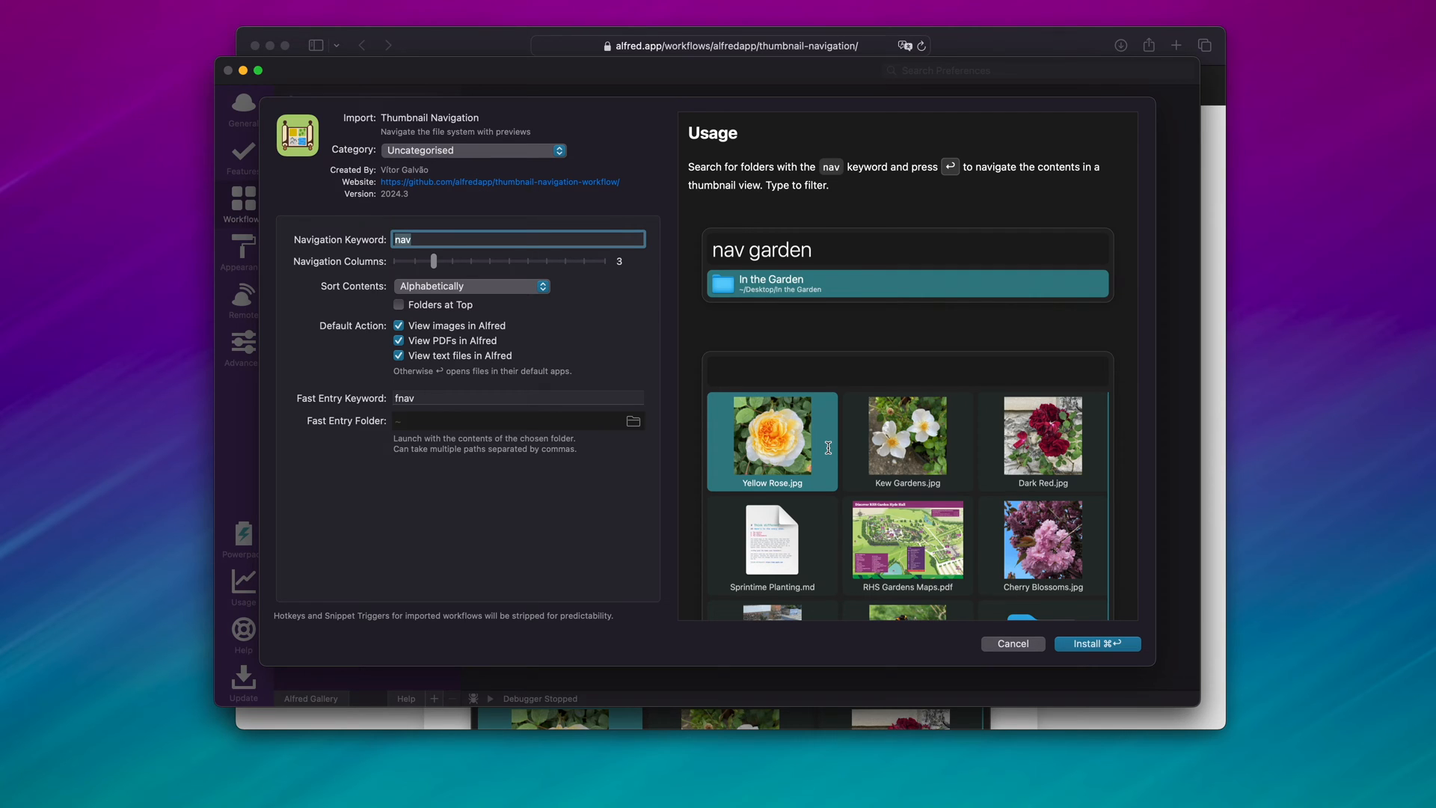
{"action": "mouse_move", "coordinate": [727, 395]}
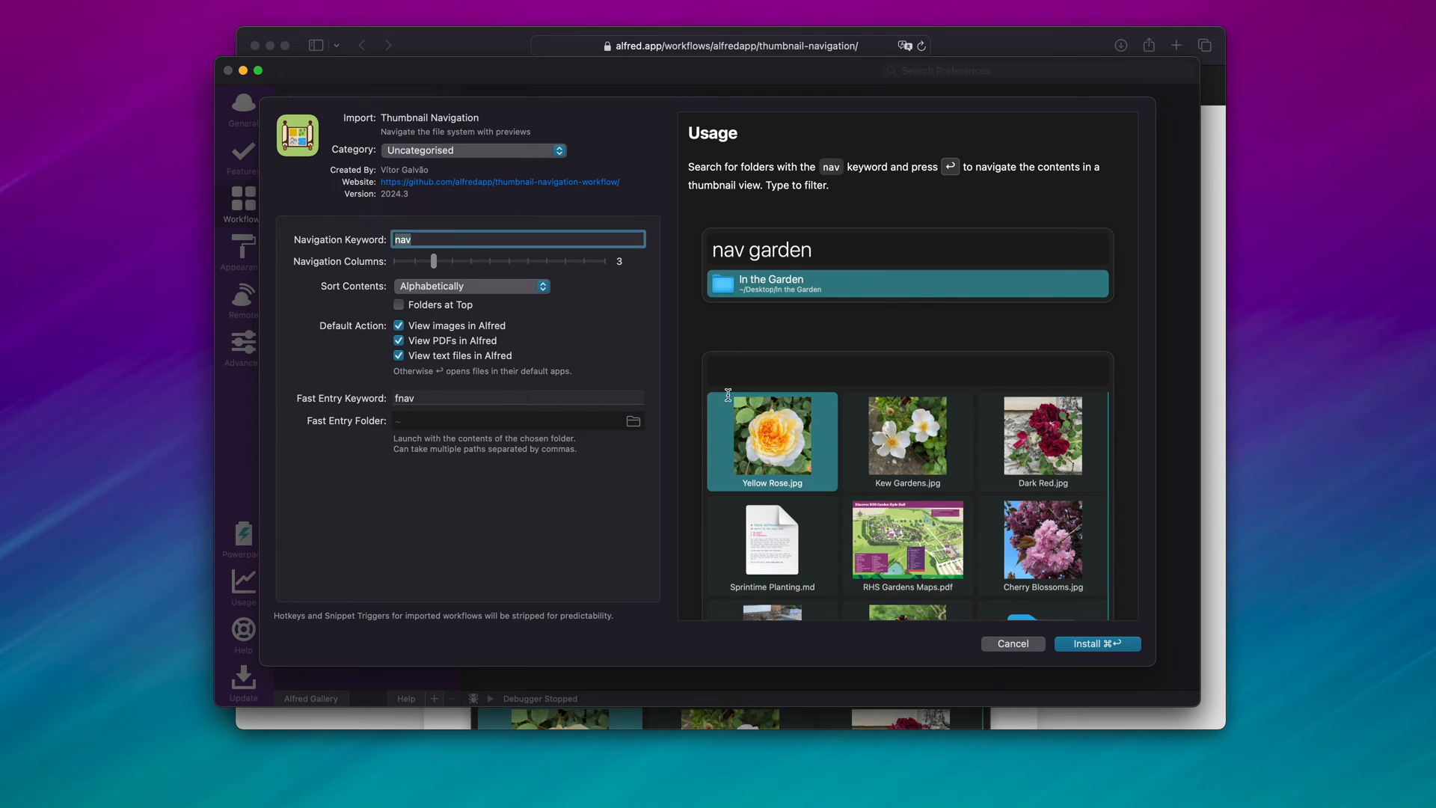
Step: Set Sort Contents to By Most Recently Added and open the Fast Entry folder picker
{"action": "left_click", "coordinate": [471, 286]}
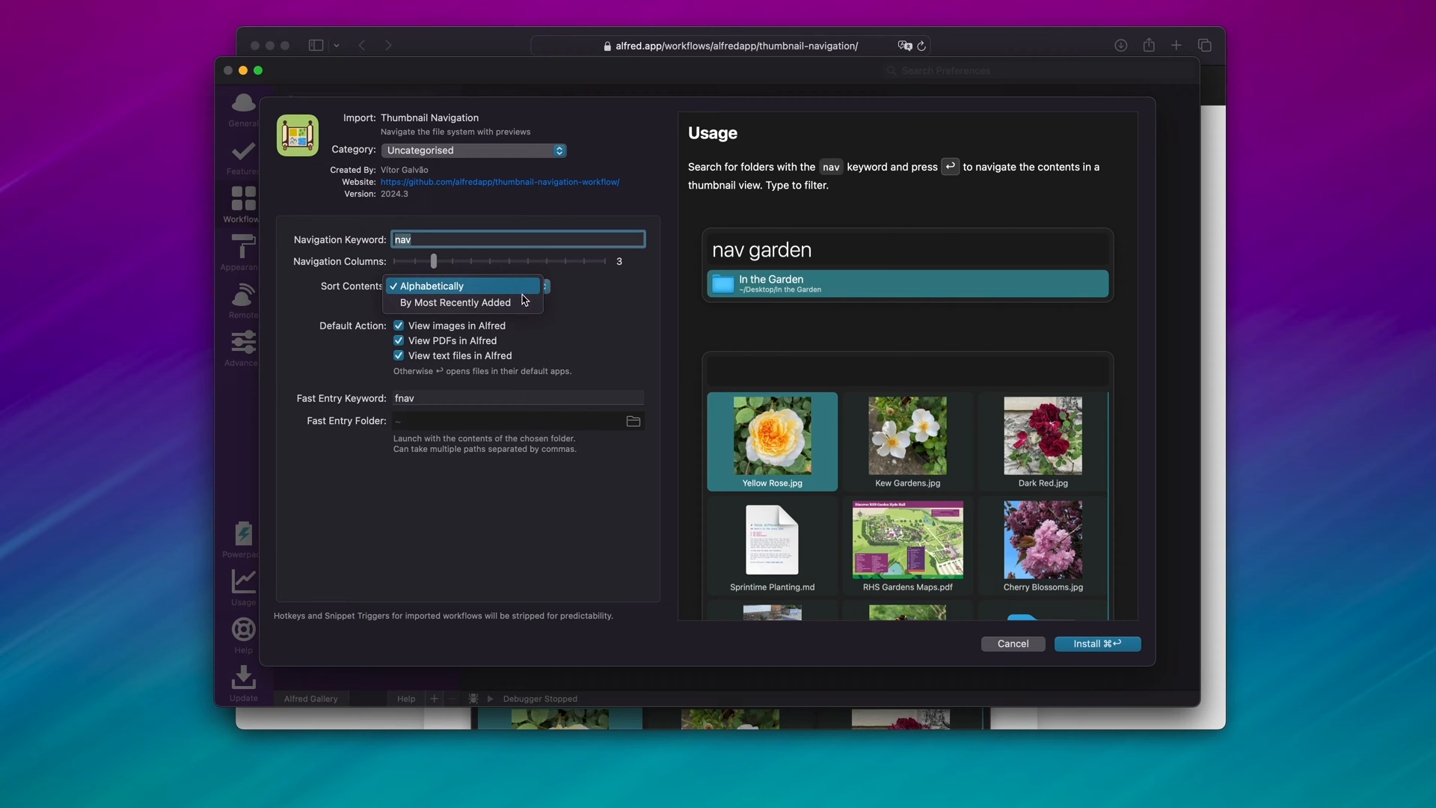
{"action": "left_click", "coordinate": [454, 302]}
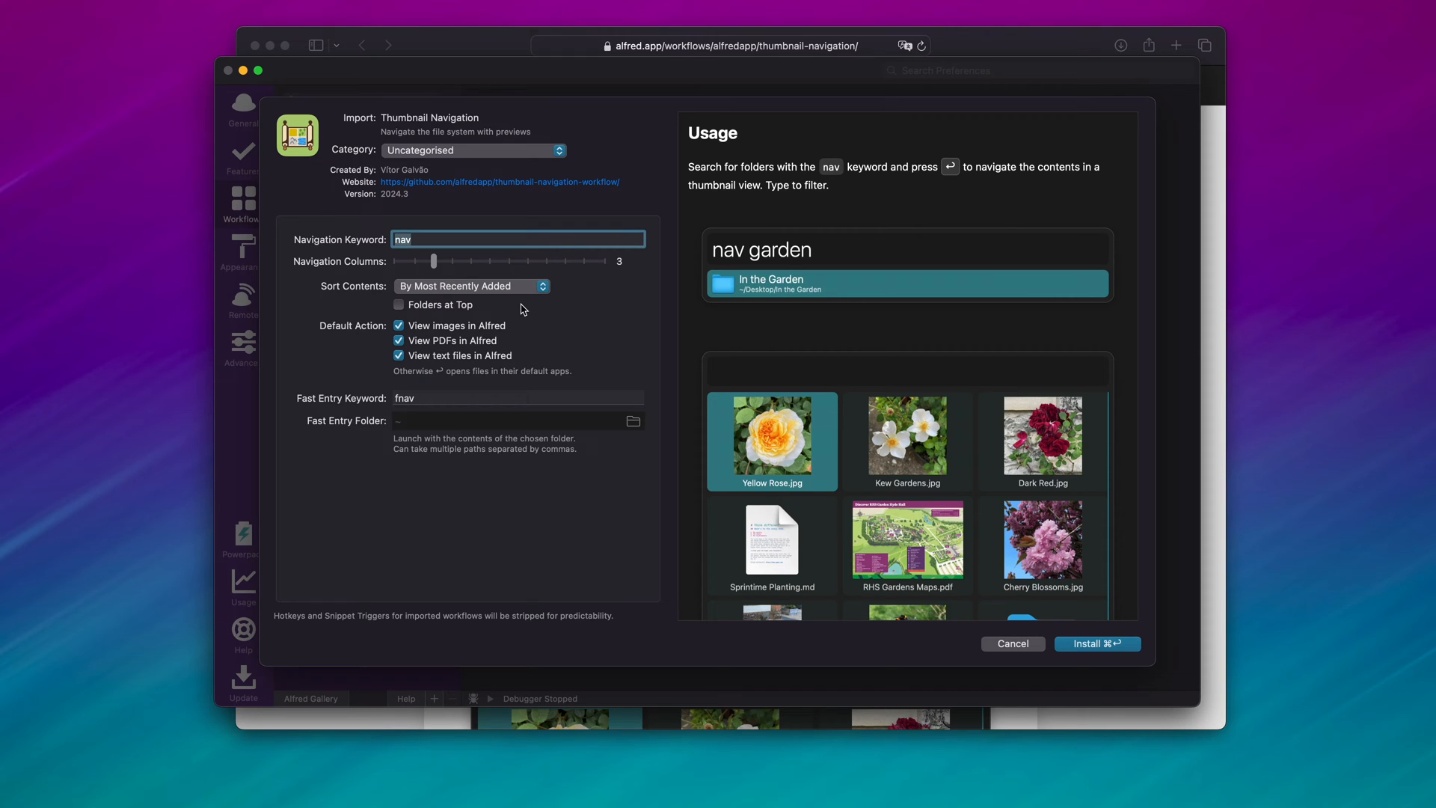
{"action": "left_click", "coordinate": [633, 421]}
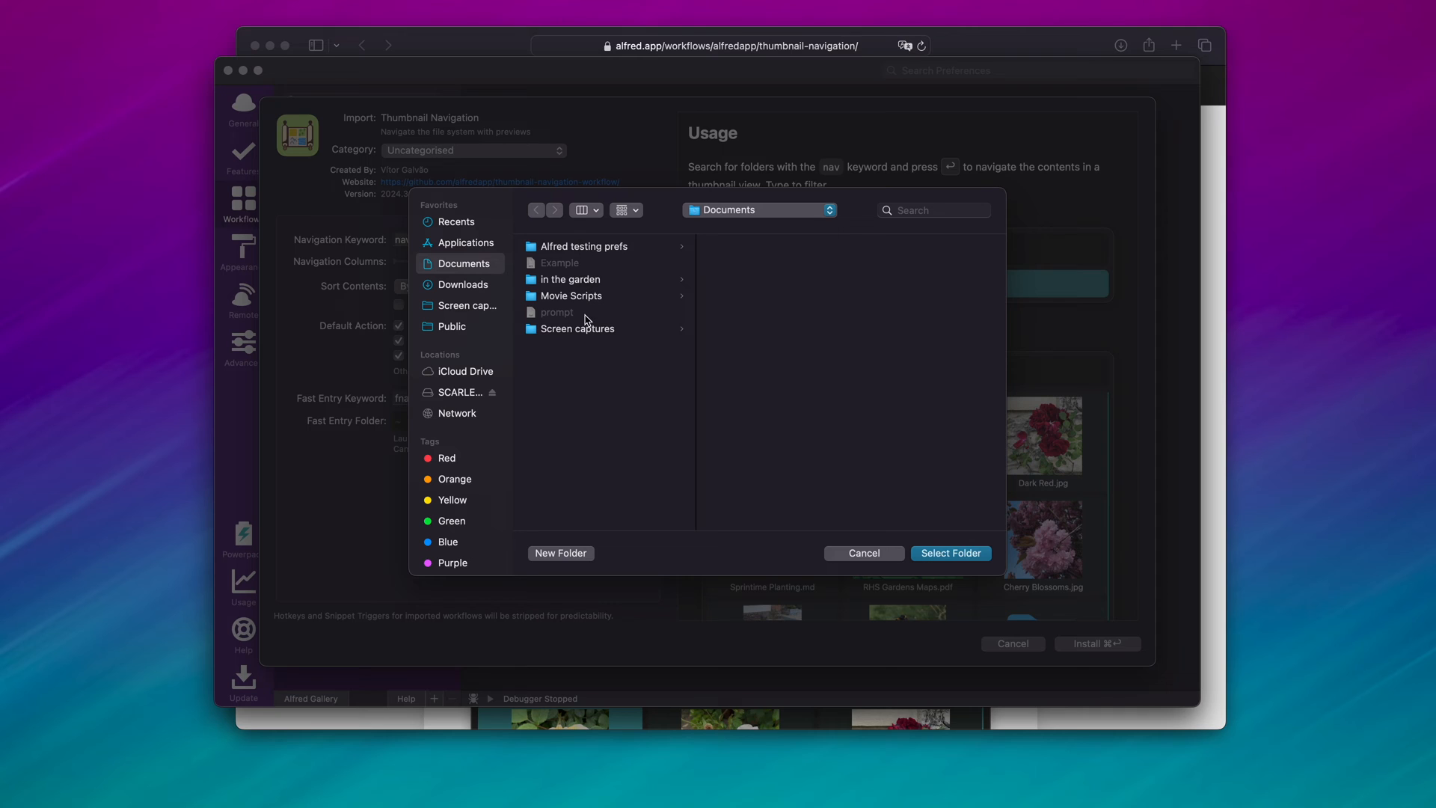
Step: Choose Documents > Movie Scripts as the Fast Entry folder
{"action": "left_click", "coordinate": [571, 296]}
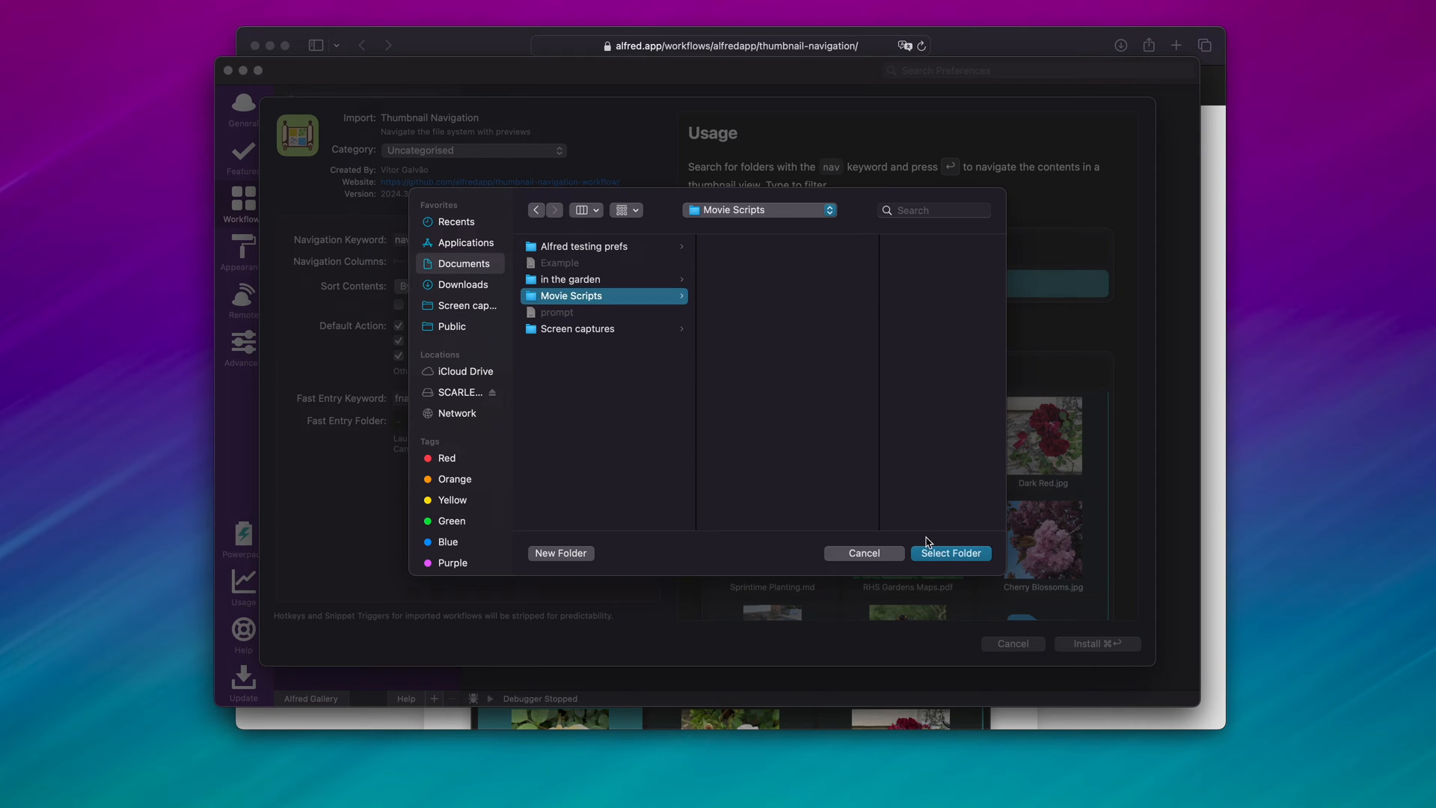
{"action": "left_click", "coordinate": [951, 552]}
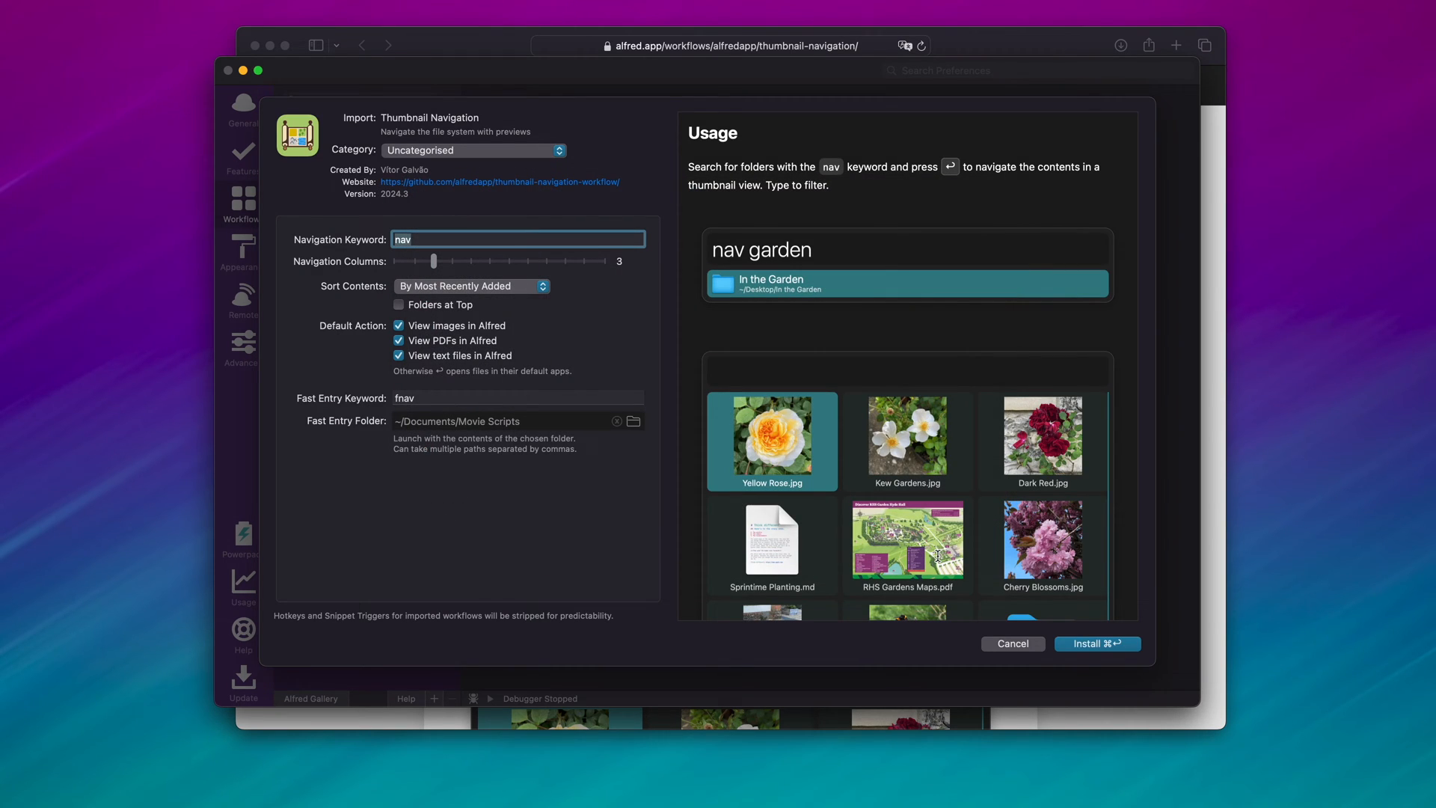
{"action": "mouse_move", "coordinate": [937, 557]}
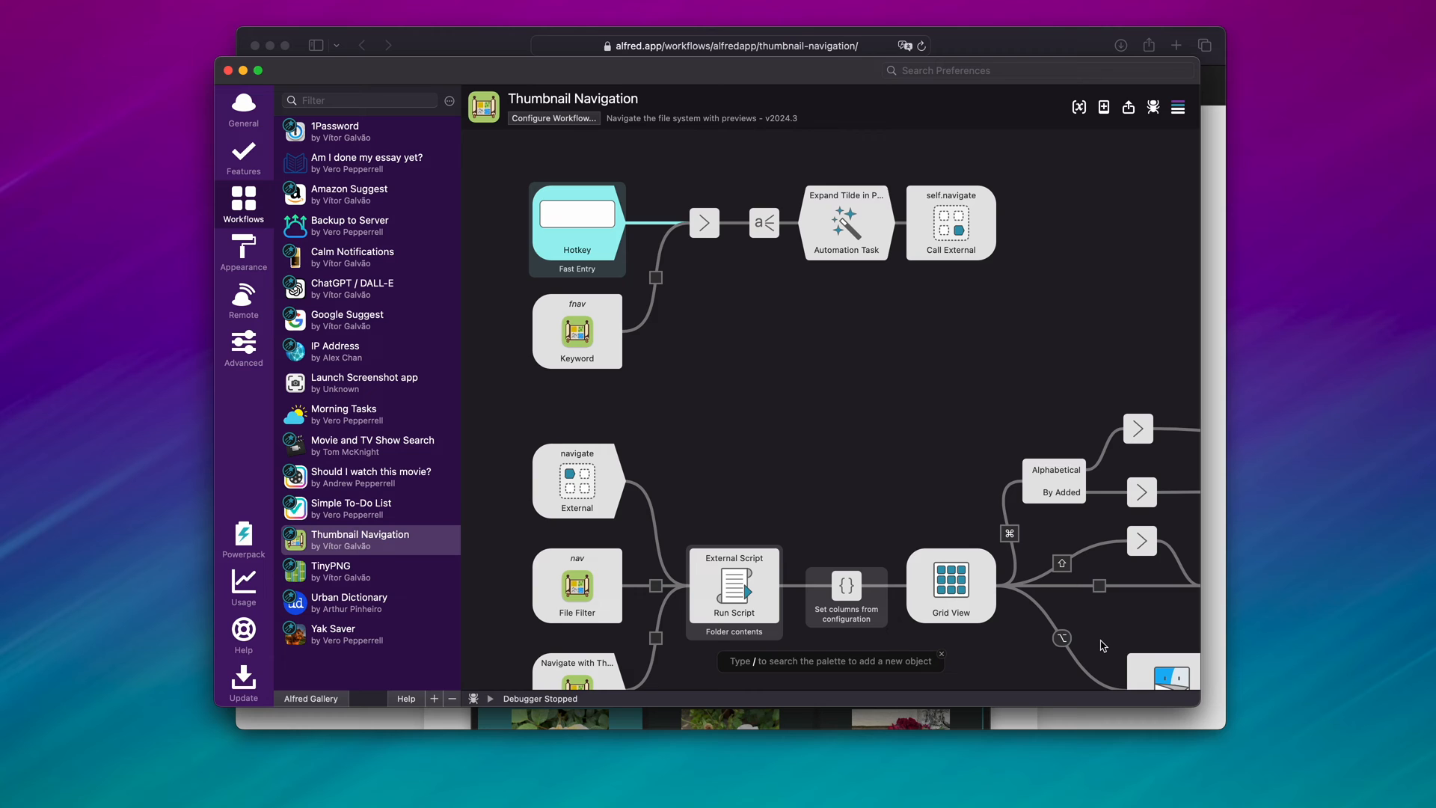
Step: Record and save a hotkey on the workflow's Fast Entry Hotkey trigger
{"action": "left_click", "coordinate": [576, 231]}
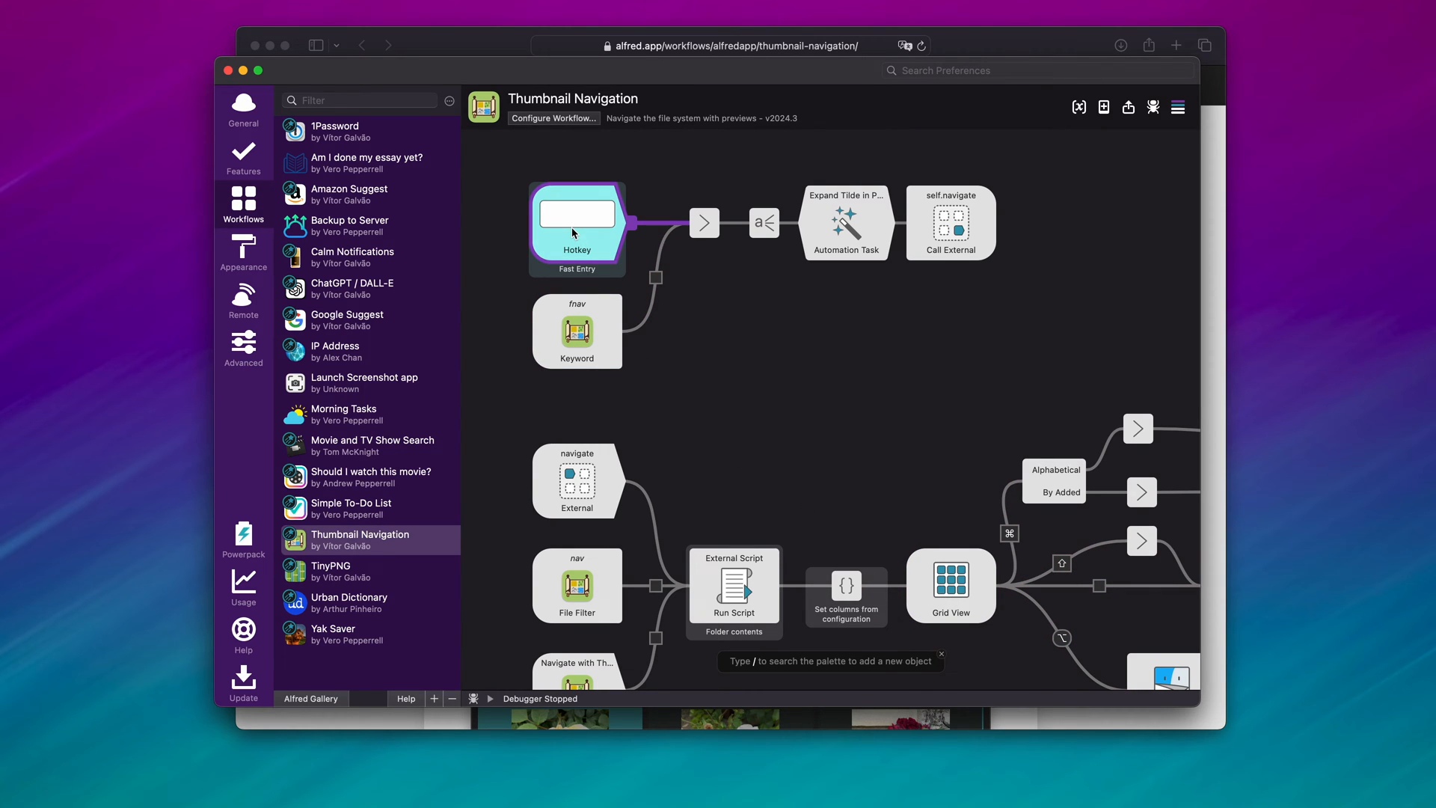
{"action": "double_click", "coordinate": [576, 217]}
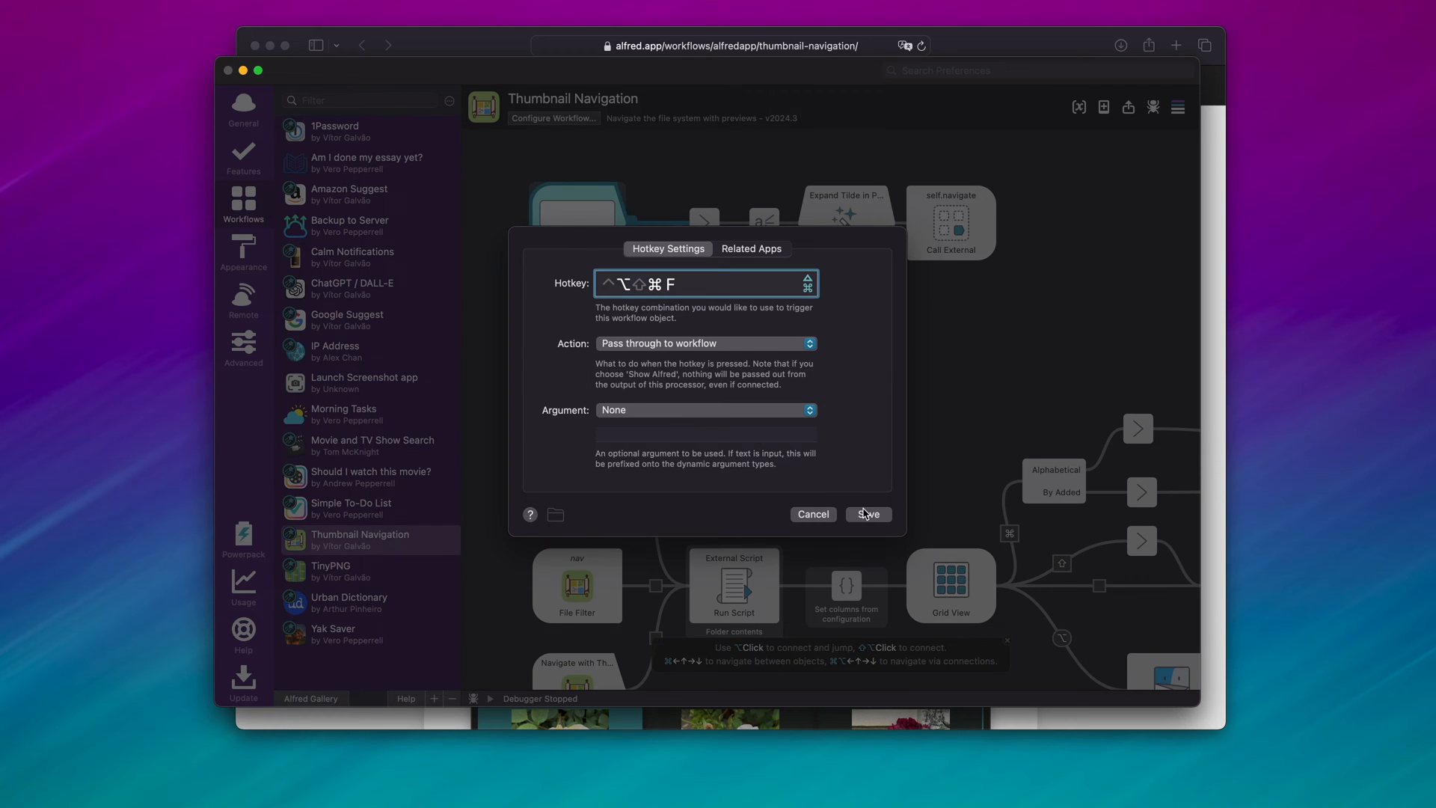
{"action": "left_click", "coordinate": [868, 513]}
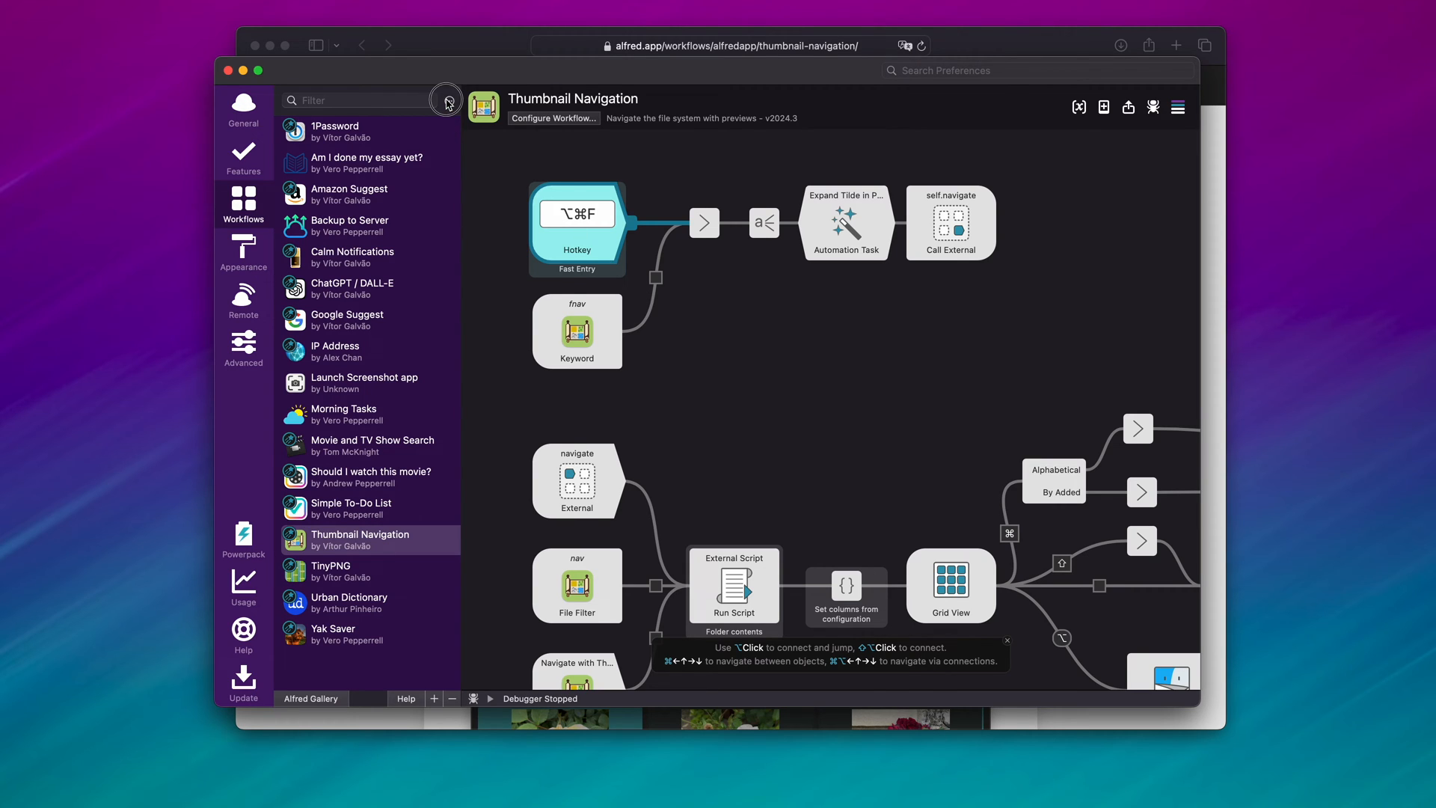
{"action": "left_click", "coordinate": [446, 100]}
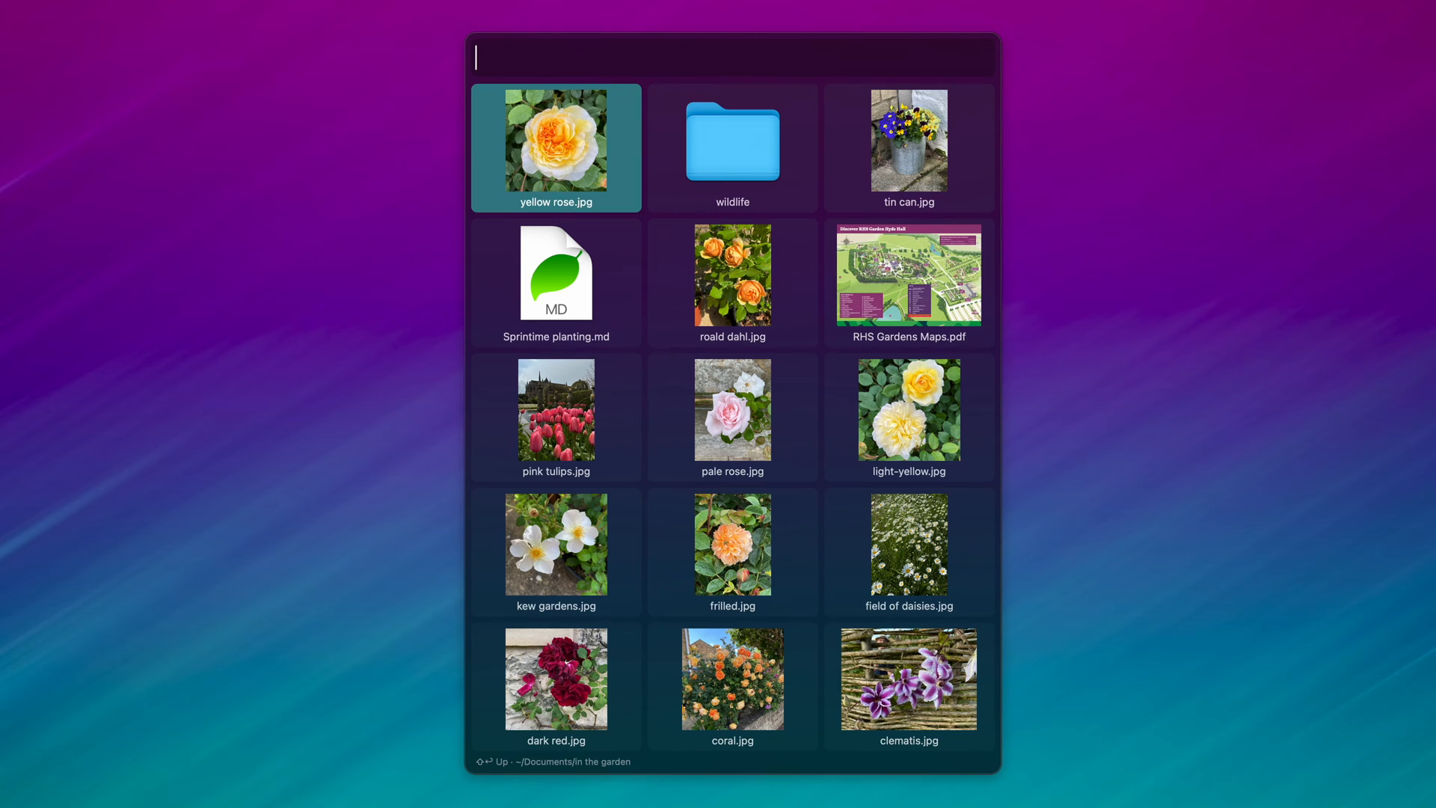
Step: Preview a garden photo and the RHS Gardens Maps PDF, go up a folder, then type fnav
{"action": "double_click", "coordinate": [732, 141]}
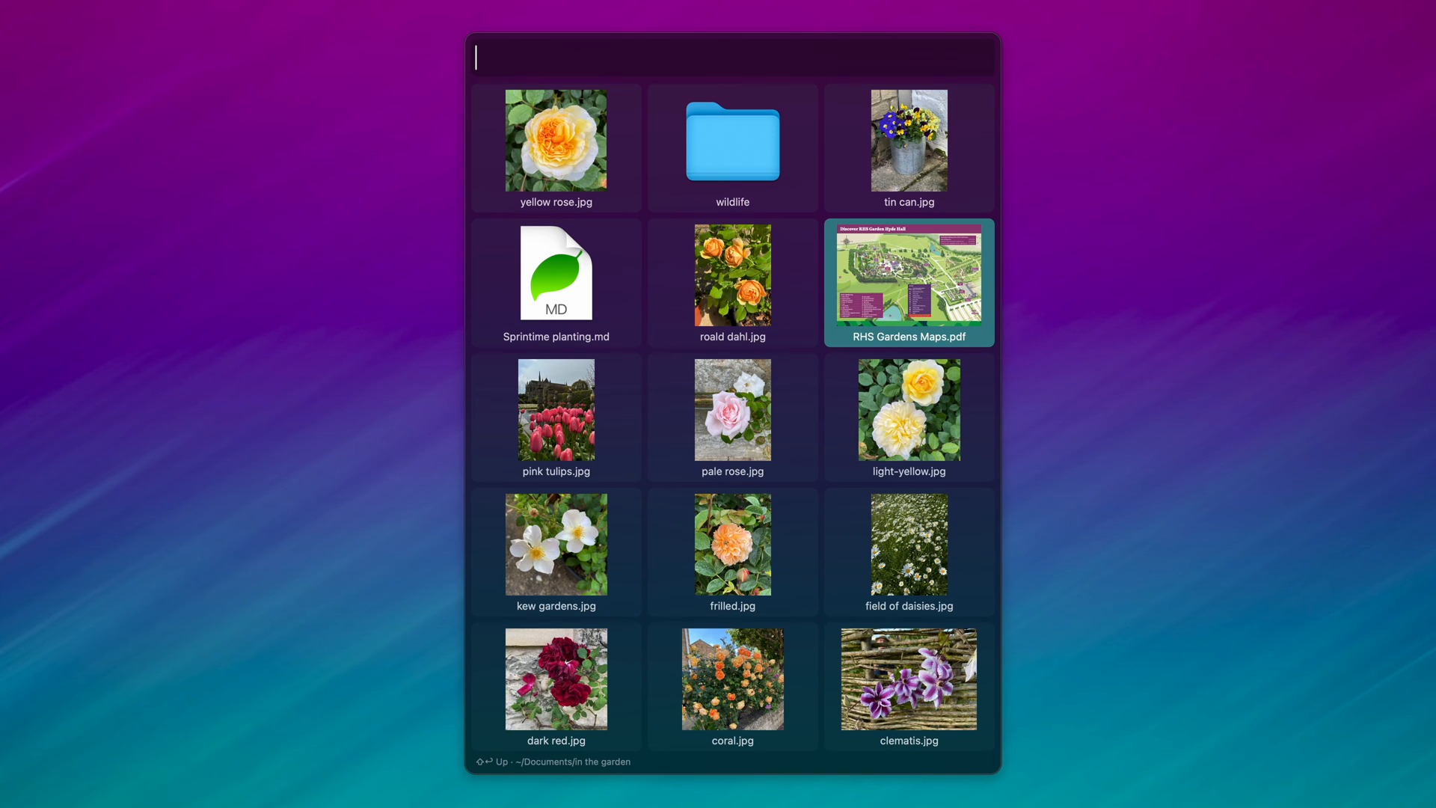
{"action": "double_click", "coordinate": [555, 273]}
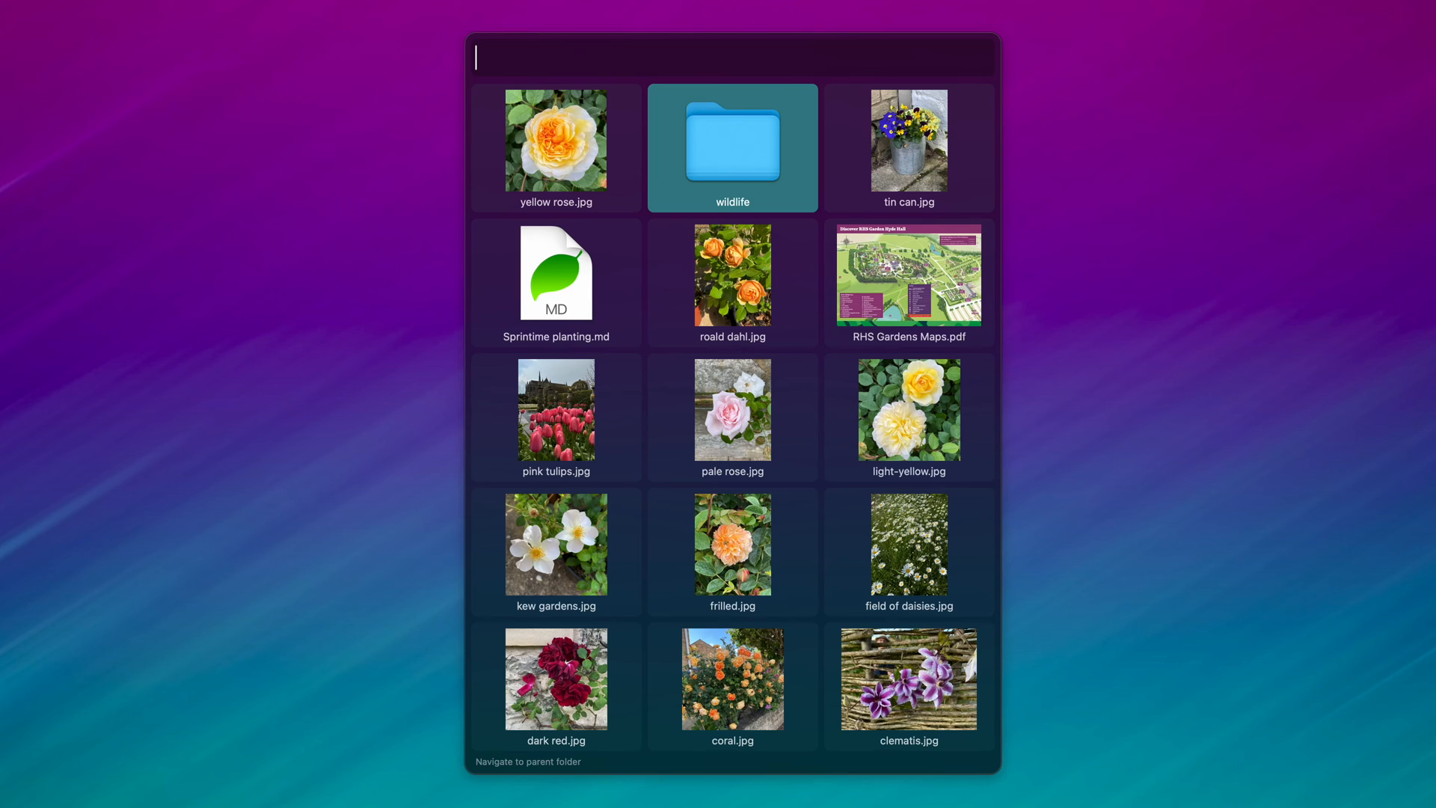
{"action": "left_click", "coordinate": [555, 417]}
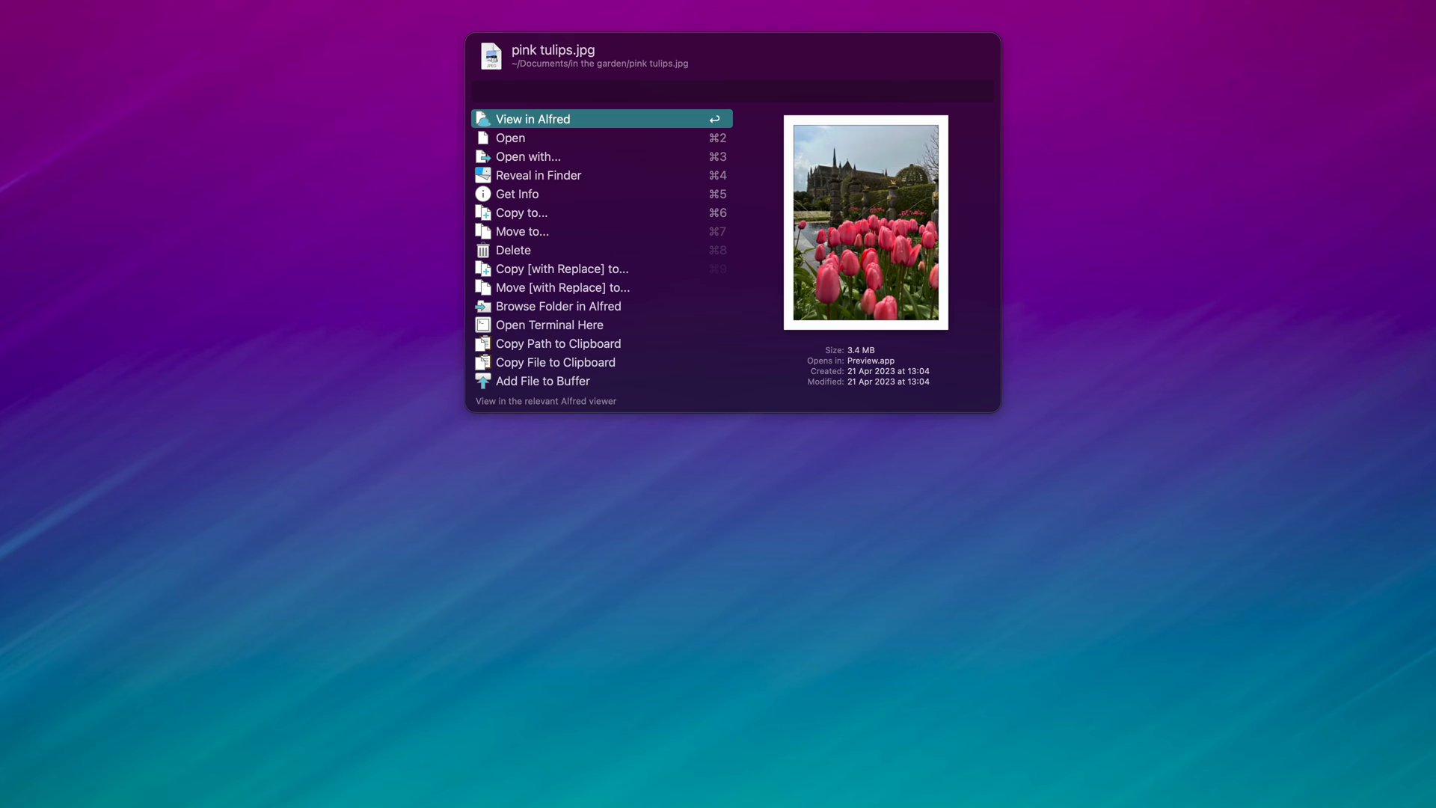
{"action": "type", "text": "fnav"}
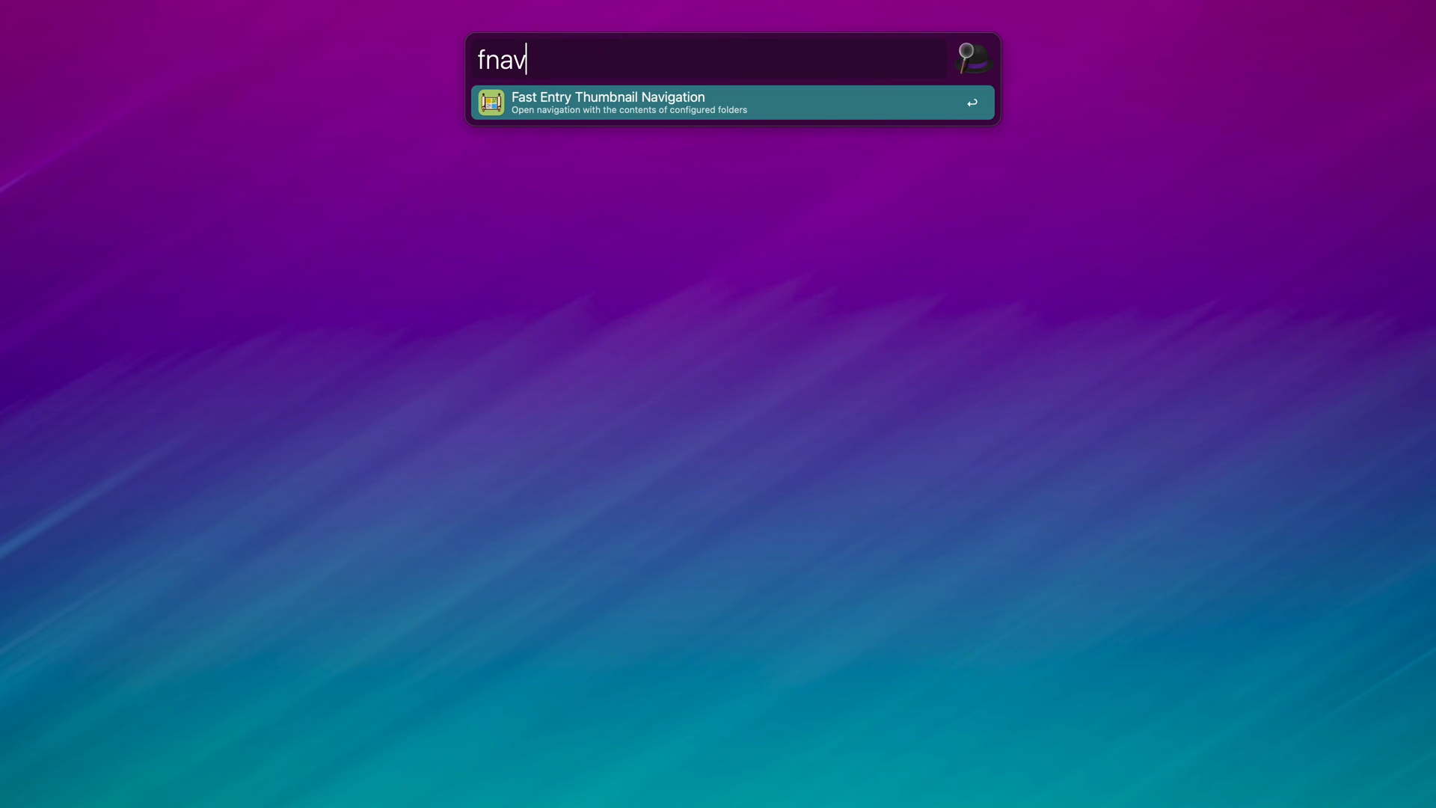